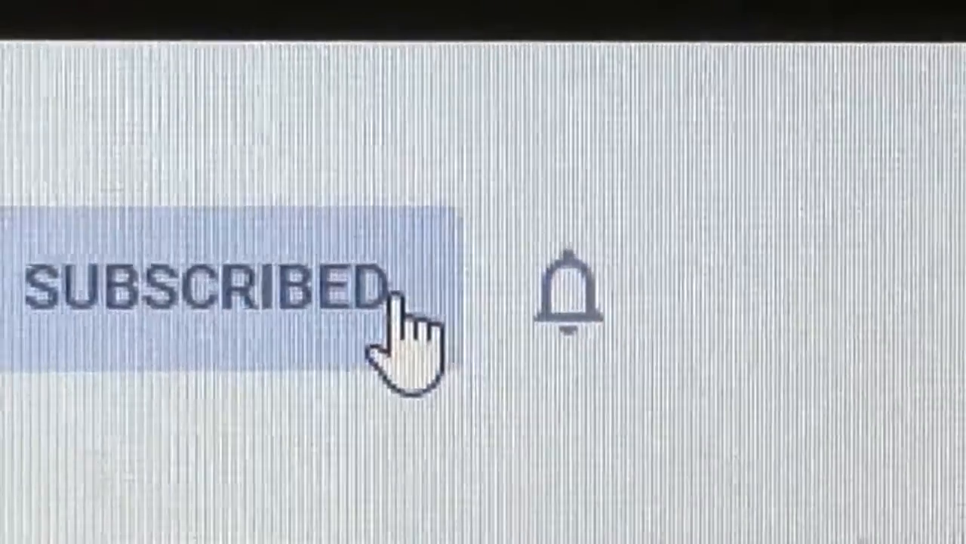
Switch on the notification bell for the already subscribed YouTube channel
click(571, 294)
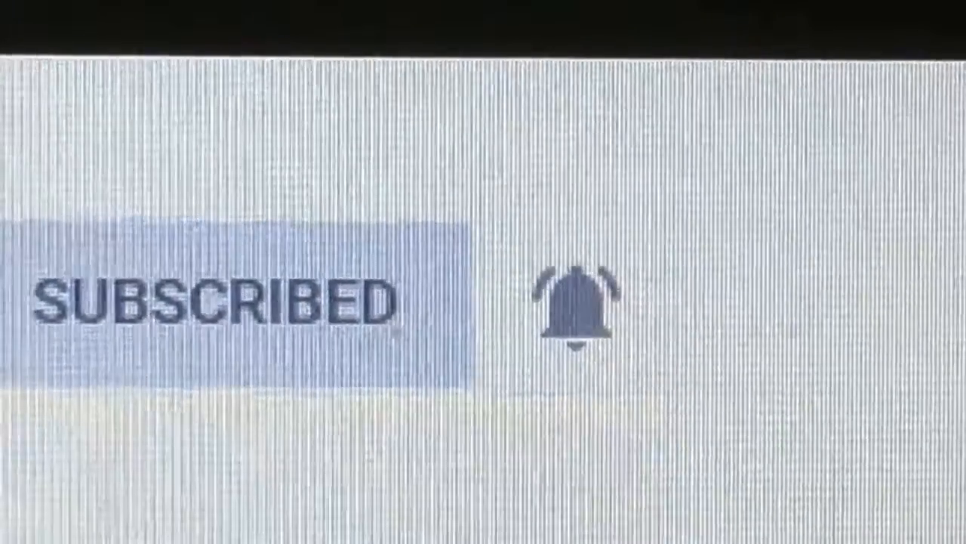